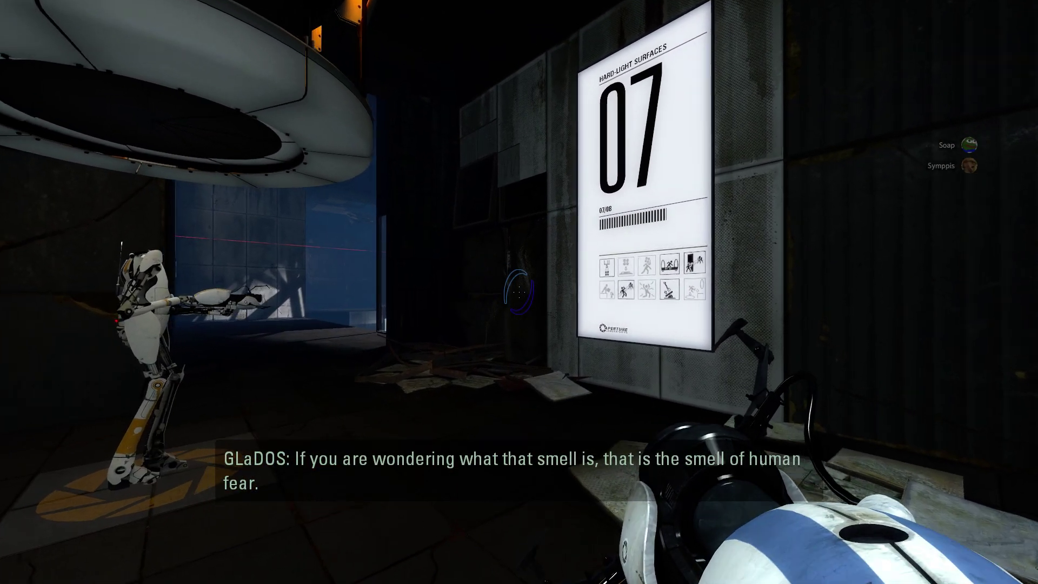
{"action": "mouse_move", "coordinate": [519, 292]}
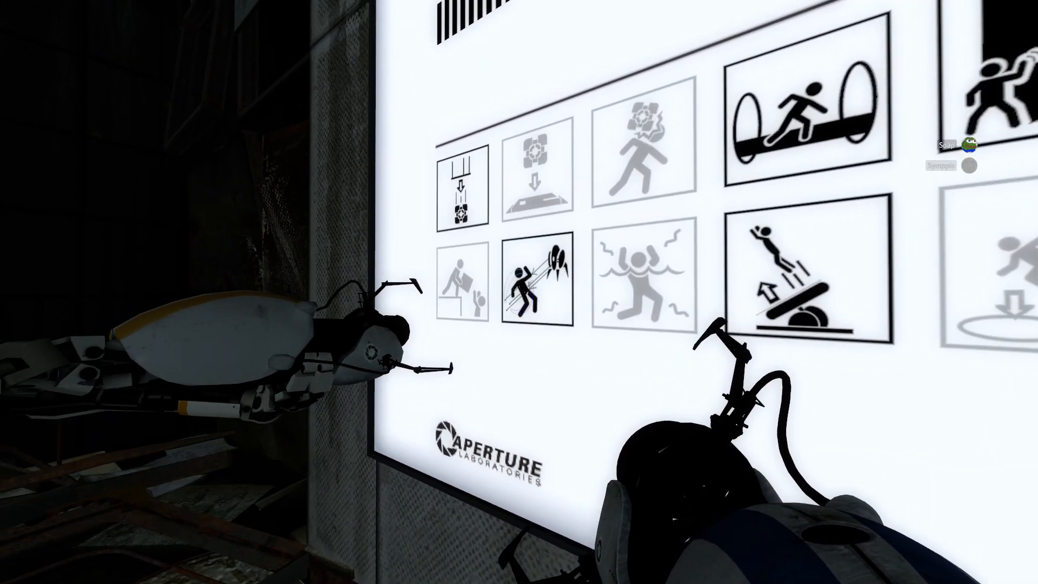
Fire a blue portal so the hard-light bridge projects through it across chamber 07.
{"action": "left_click", "coordinate": [519, 291]}
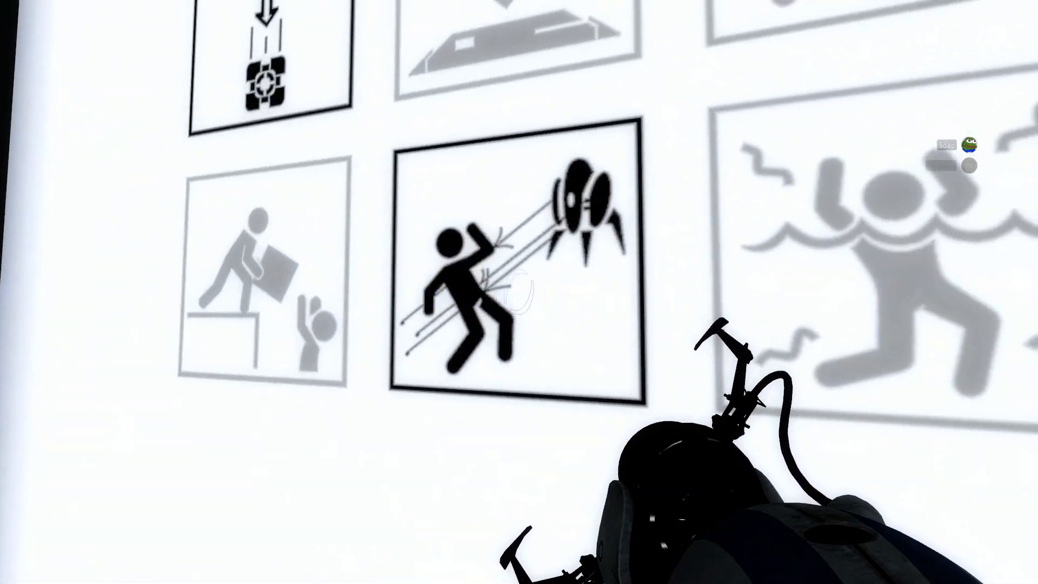
{"action": "mouse_move", "coordinate": [519, 291]}
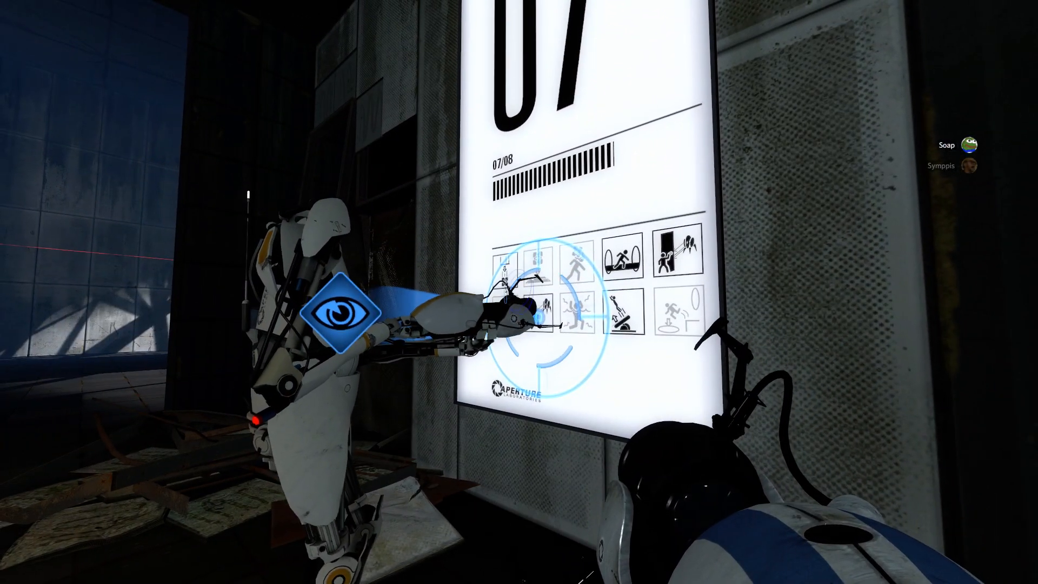
{"action": "mouse_move", "coordinate": [519, 292]}
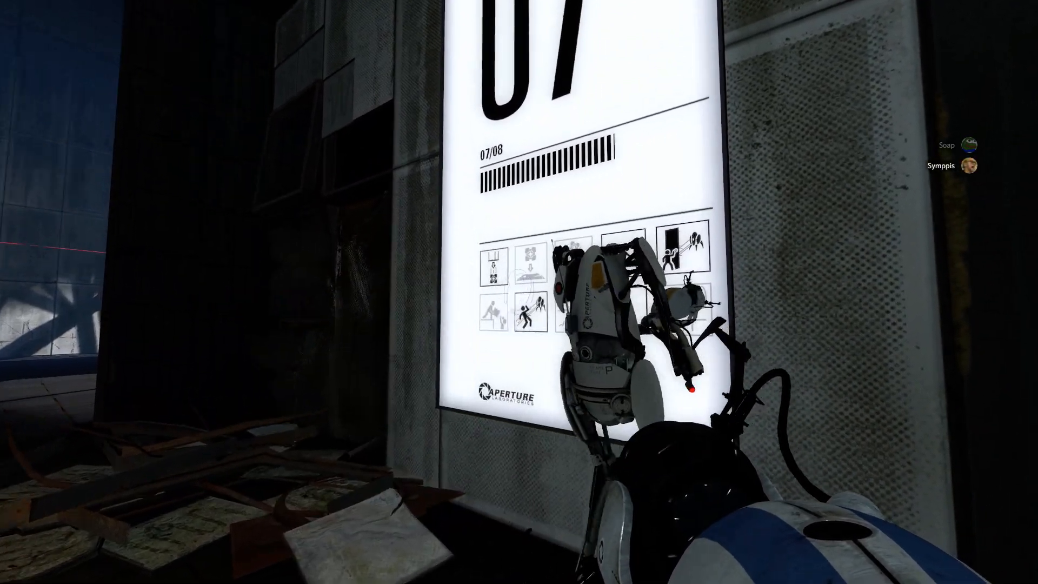
{"action": "mouse_move", "coordinate": [519, 292]}
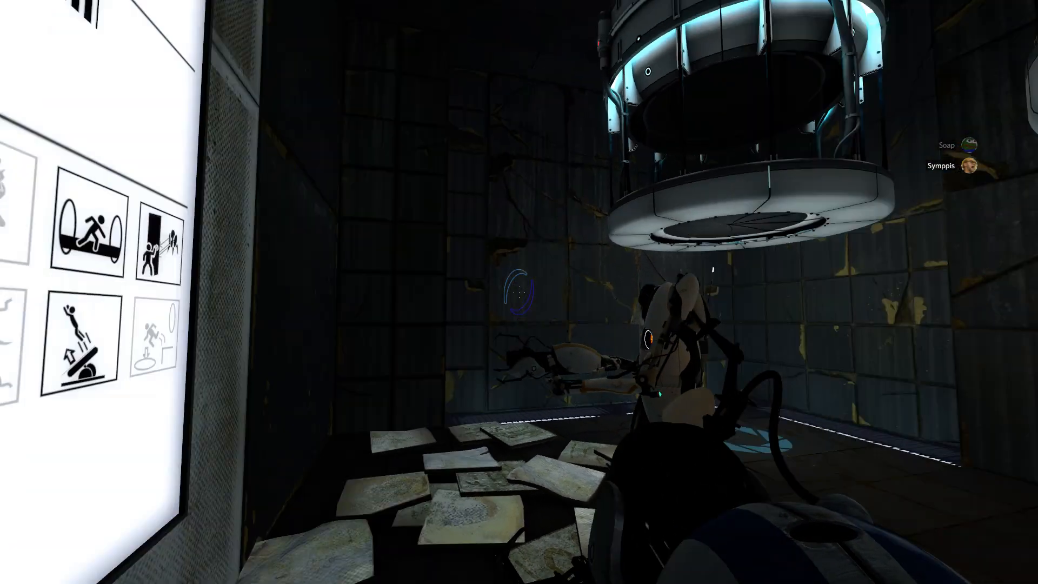
{"action": "mouse_move", "coordinate": [519, 292]}
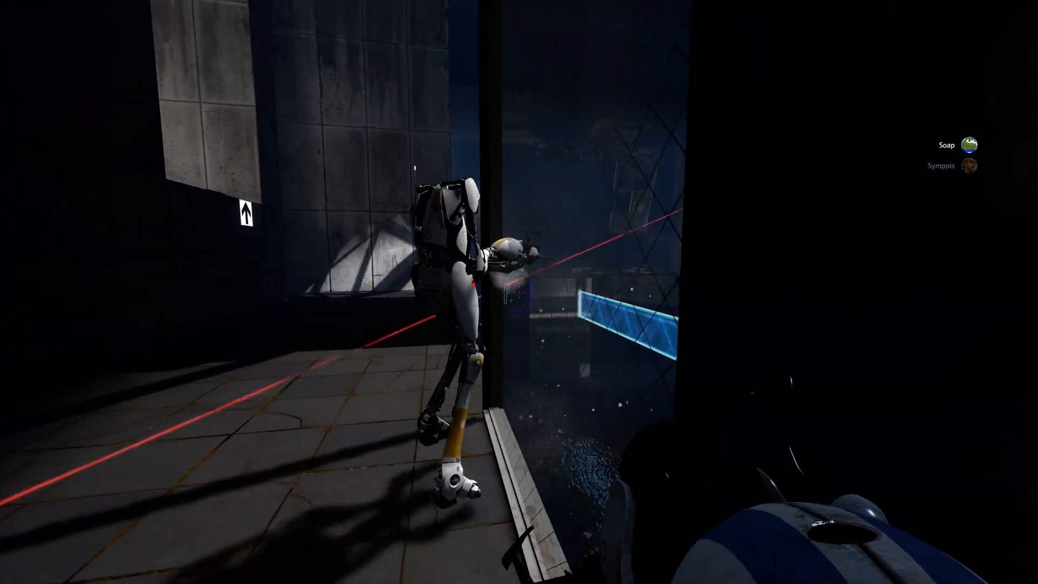
{"action": "mouse_move", "coordinate": [519, 292]}
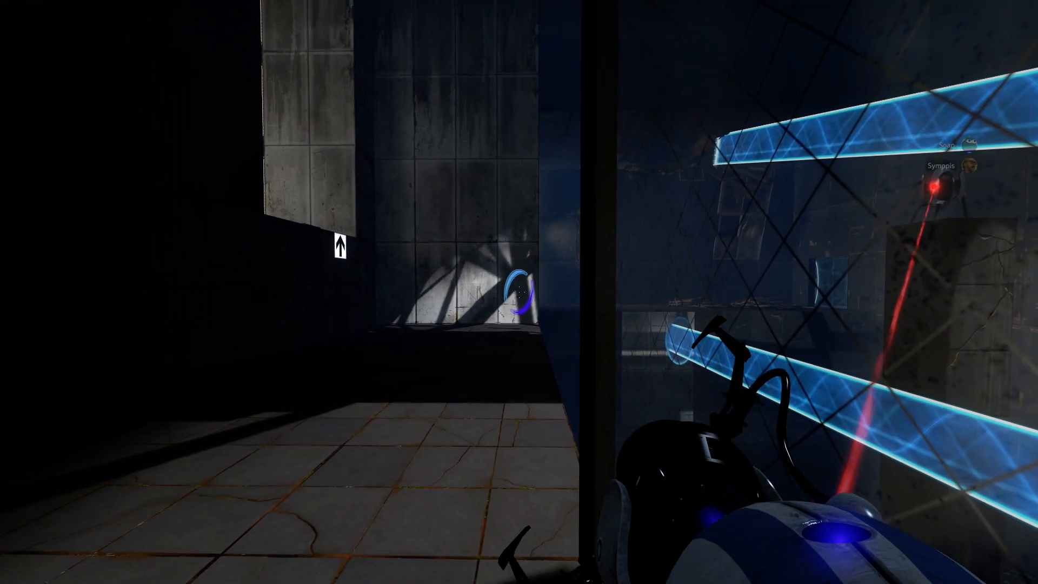
{"action": "mouse_move", "coordinate": [519, 292]}
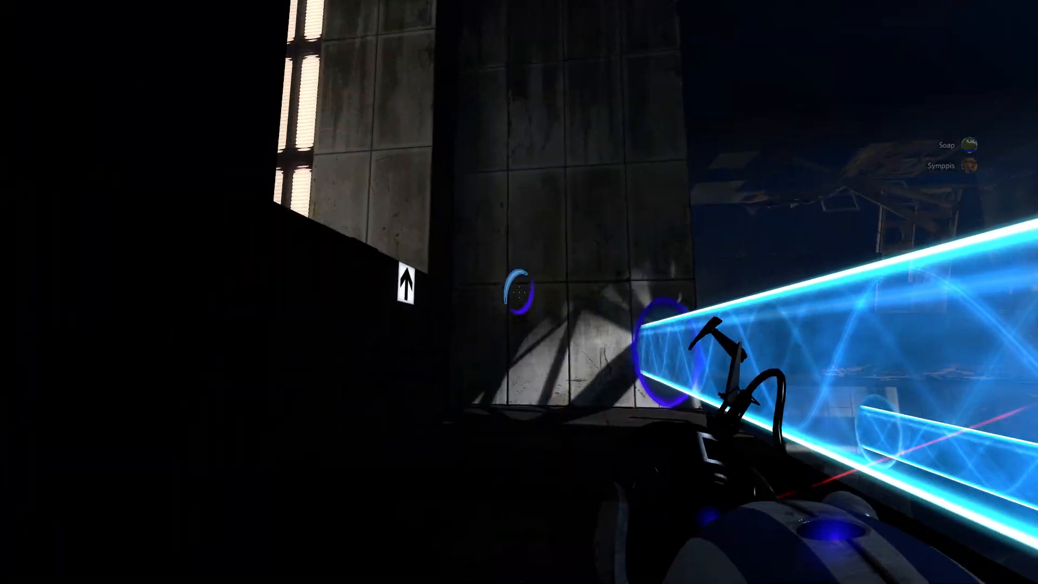
{"action": "mouse_move", "coordinate": [519, 291]}
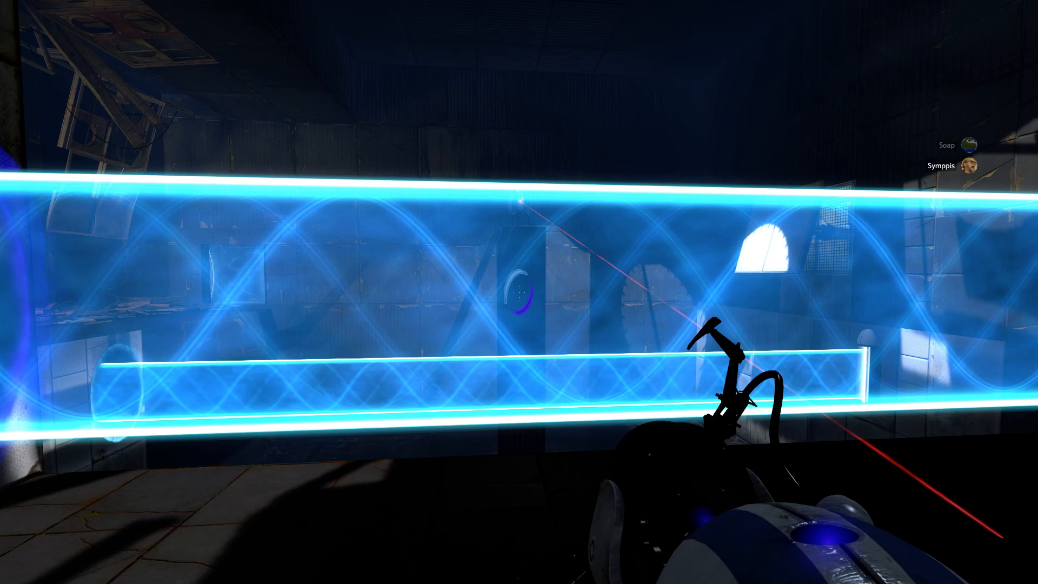
{"action": "mouse_move", "coordinate": [519, 292]}
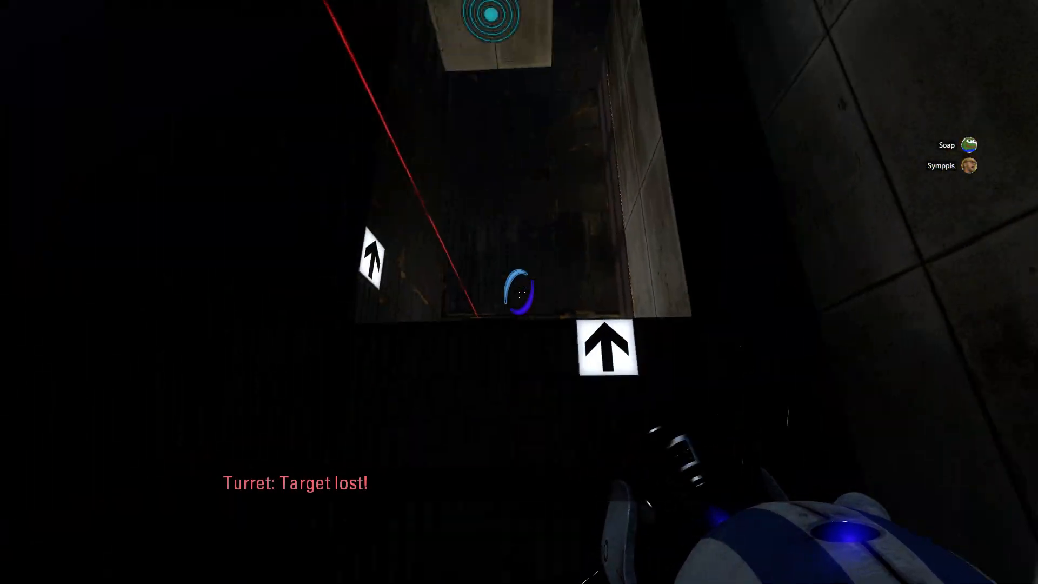
{"action": "mouse_move", "coordinate": [519, 292]}
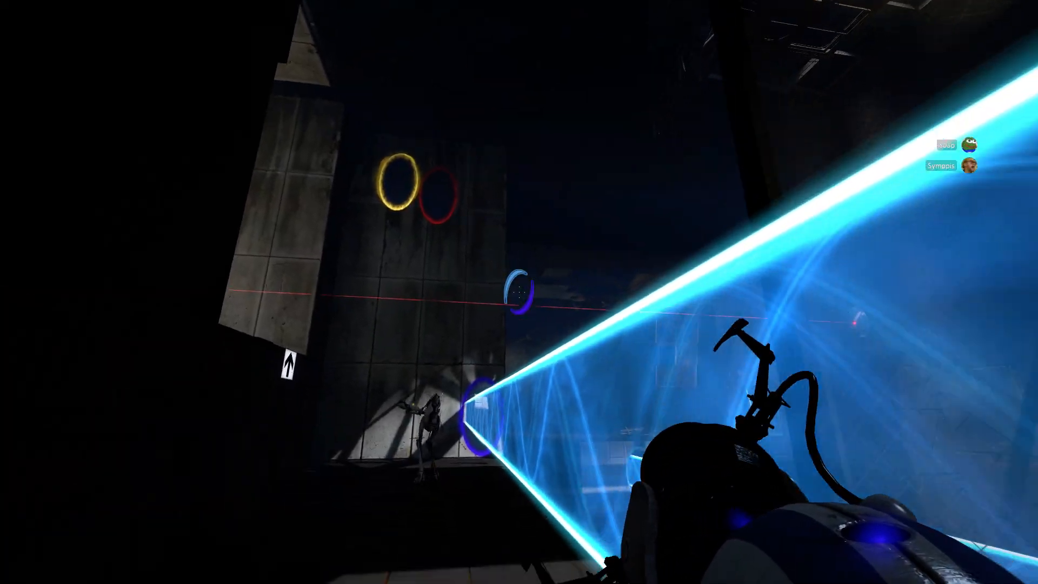
{"action": "mouse_move", "coordinate": [518, 292]}
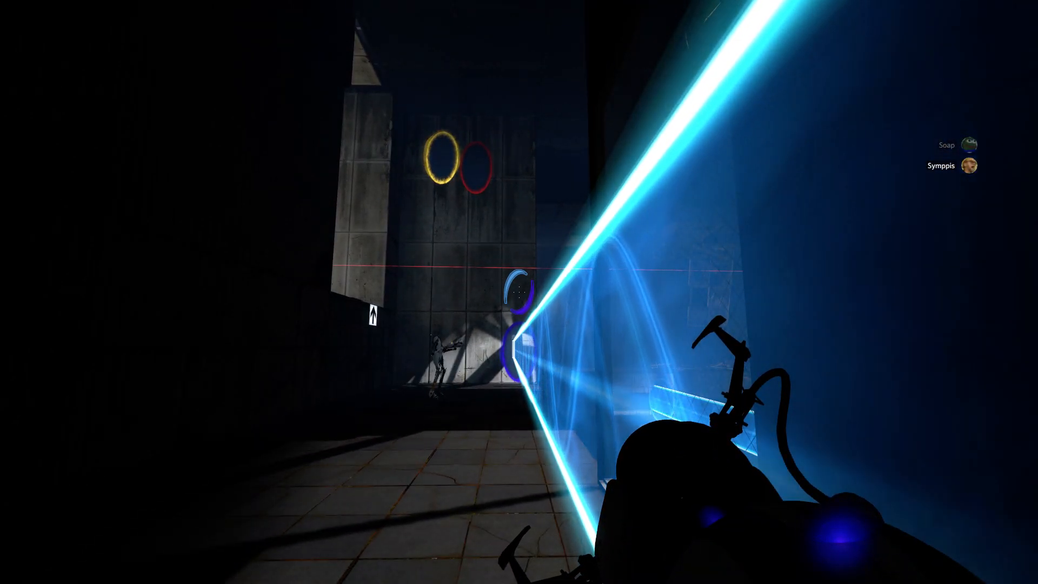
{"action": "mouse_move", "coordinate": [519, 292]}
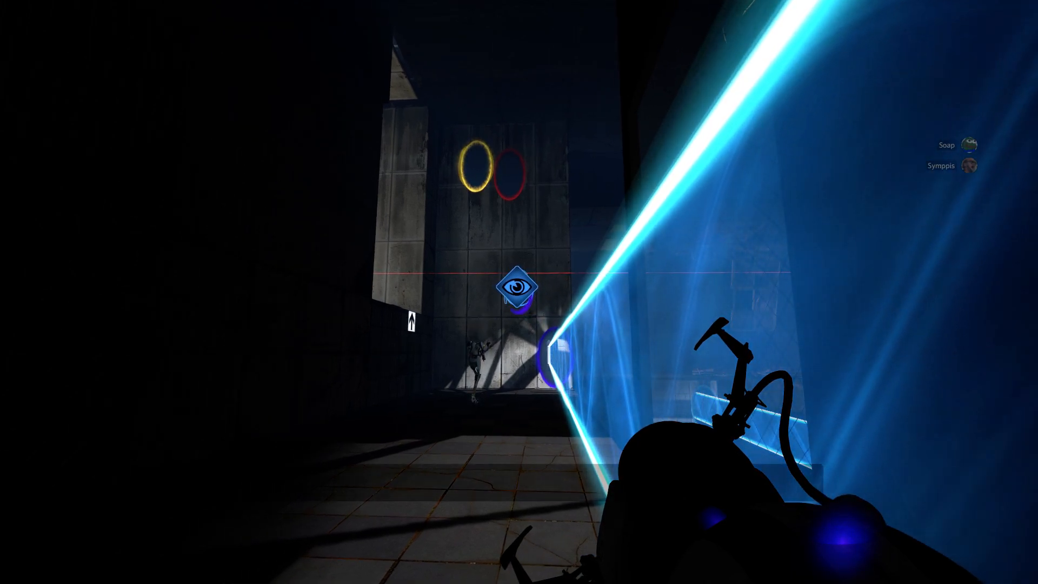
{"action": "mouse_move", "coordinate": [519, 292]}
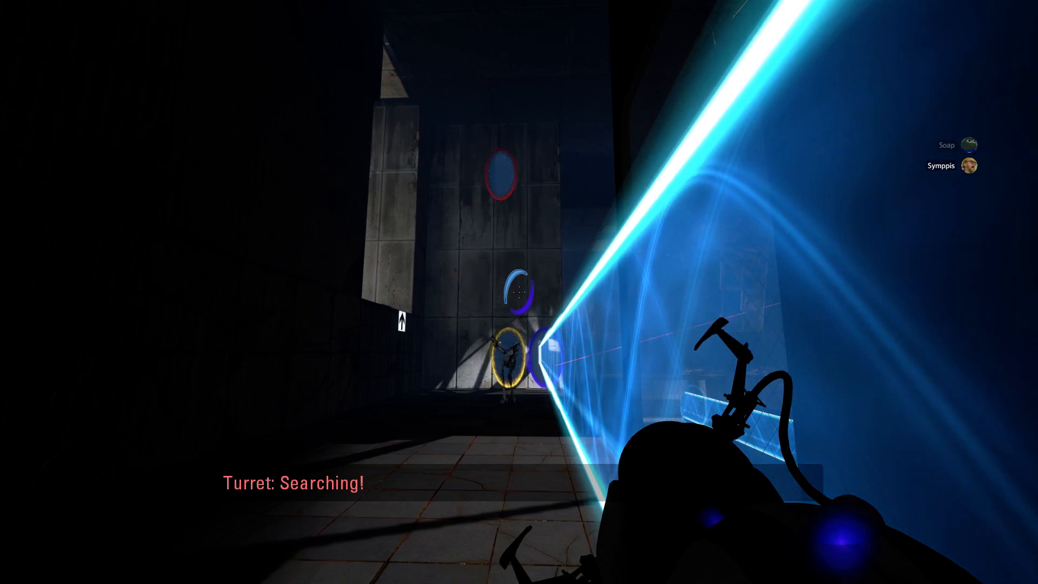
{"action": "mouse_move", "coordinate": [519, 292]}
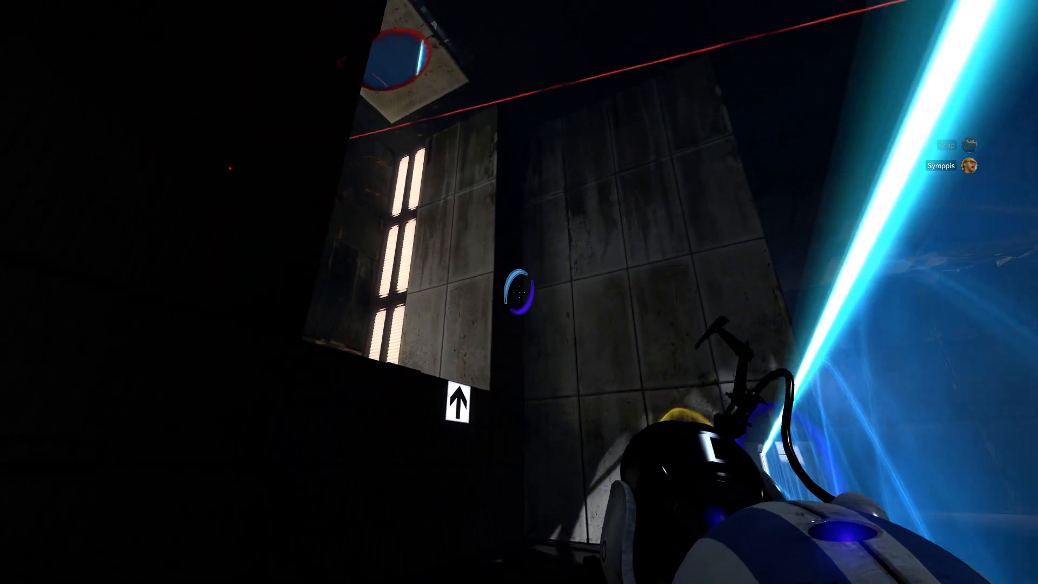
{"action": "mouse_move", "coordinate": [519, 292]}
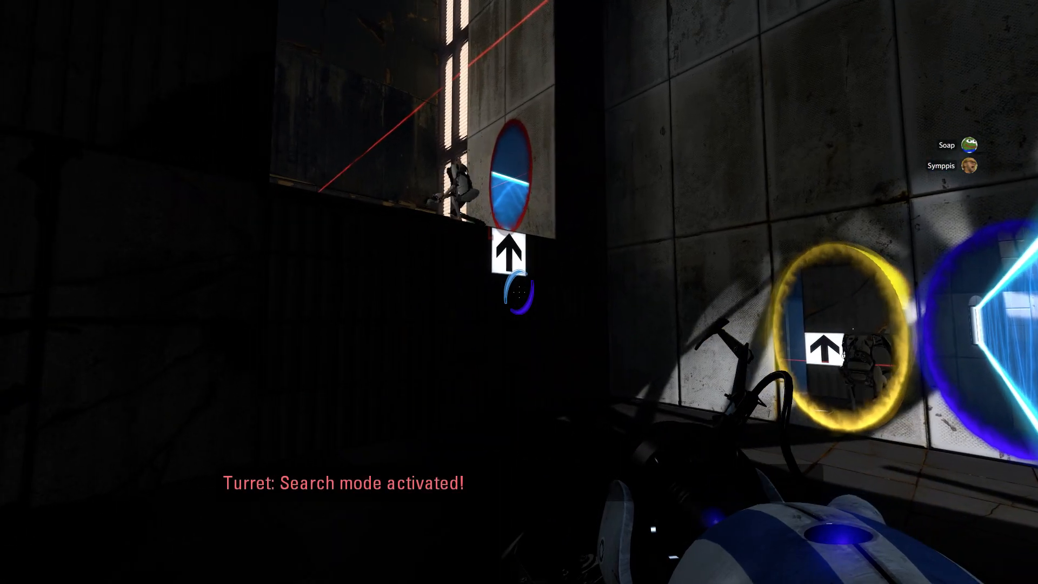
{"action": "mouse_move", "coordinate": [519, 292]}
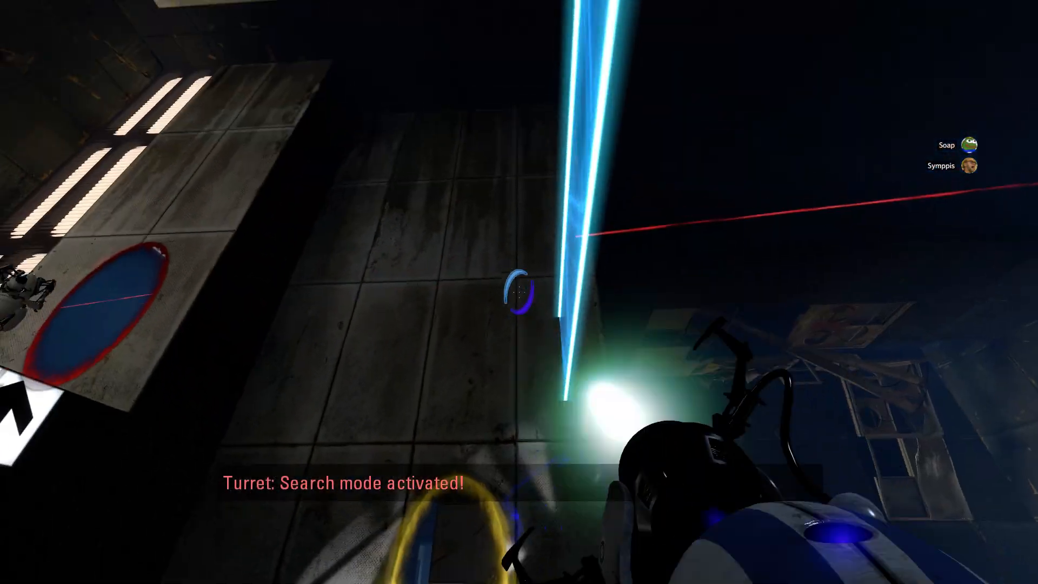
{"action": "mouse_move", "coordinate": [519, 292]}
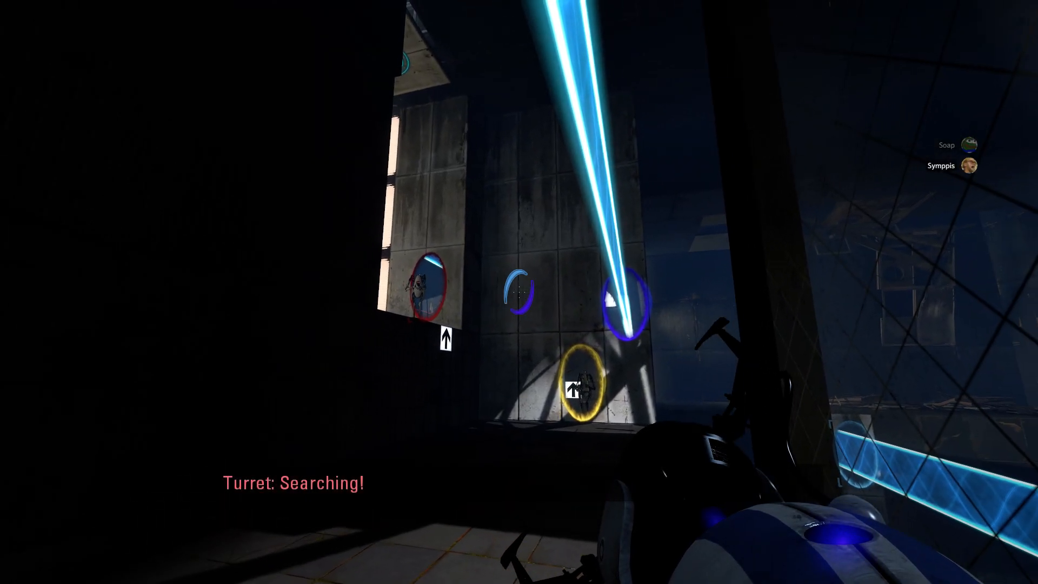
{"action": "mouse_move", "coordinate": [519, 292]}
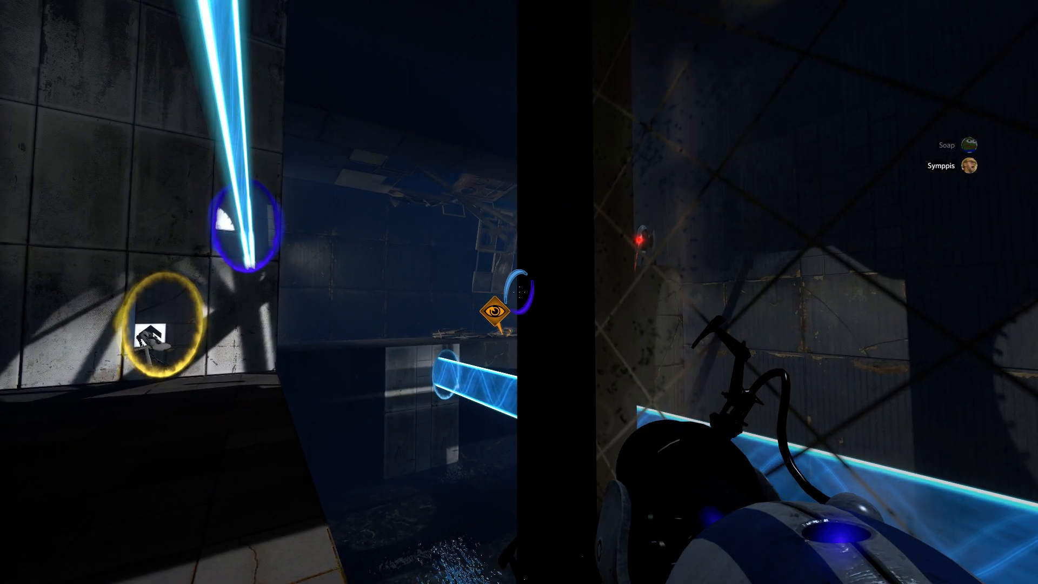
{"action": "mouse_move", "coordinate": [519, 292]}
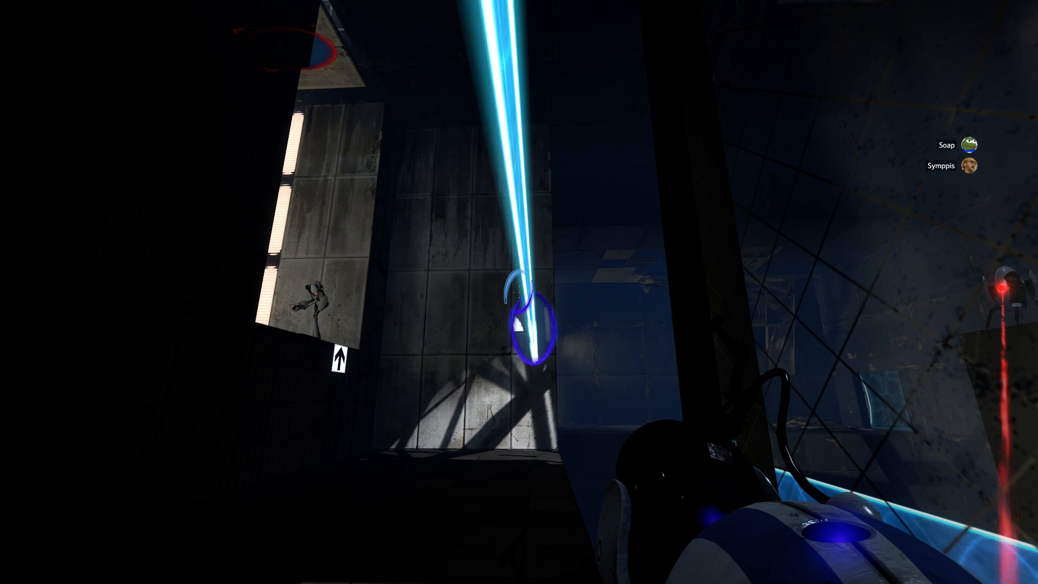
{"action": "mouse_move", "coordinate": [519, 292]}
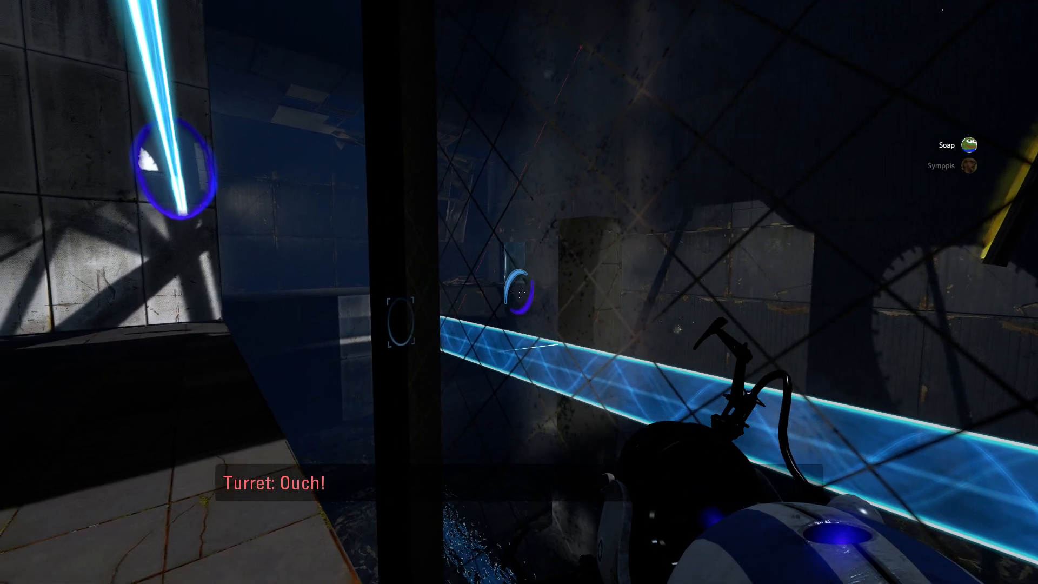
{"action": "mouse_move", "coordinate": [519, 292]}
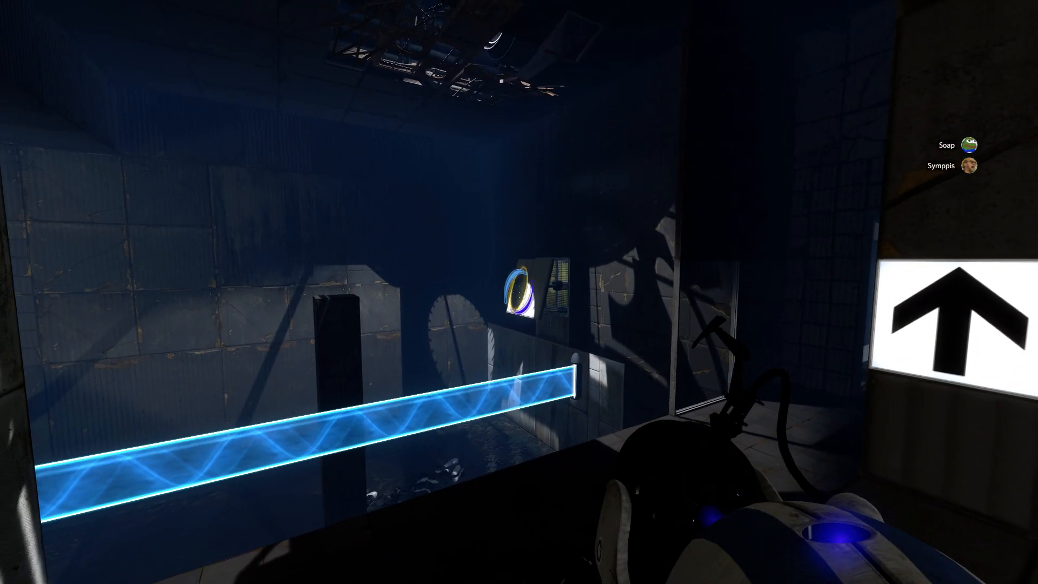
{"action": "mouse_move", "coordinate": [519, 292]}
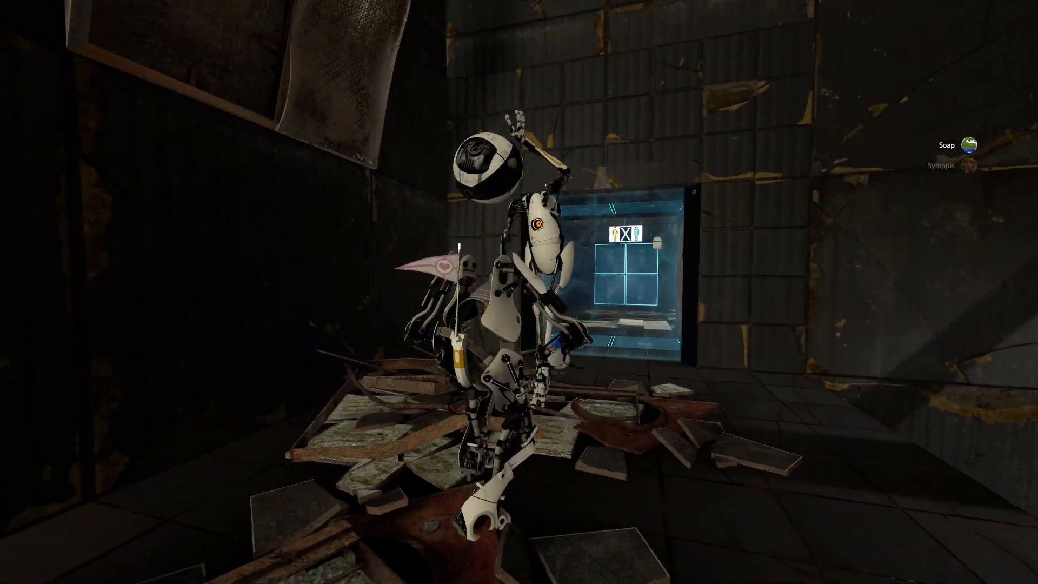
{"action": "mouse_move", "coordinate": [519, 291]}
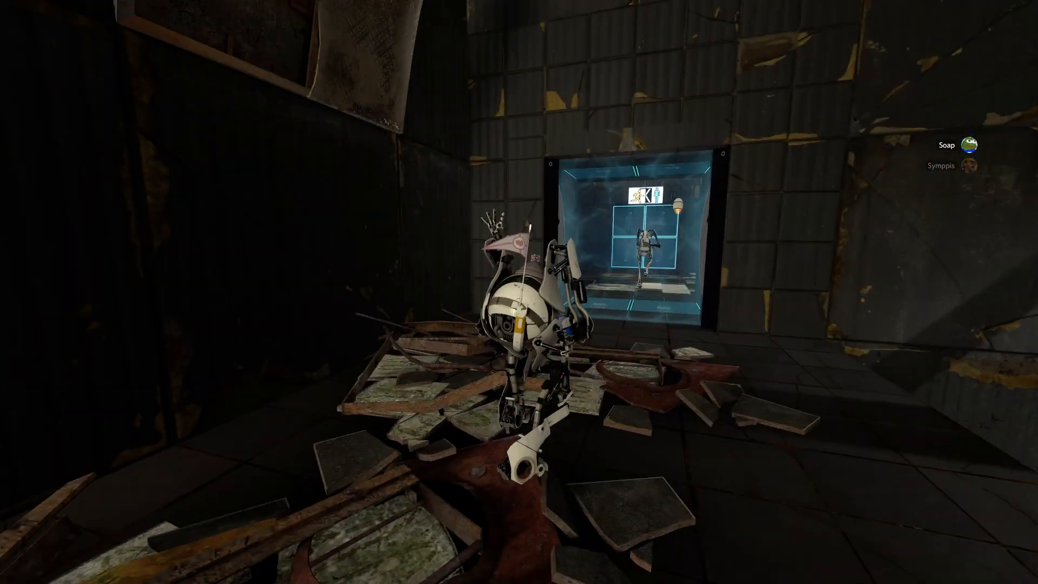
{"action": "mouse_move", "coordinate": [519, 292]}
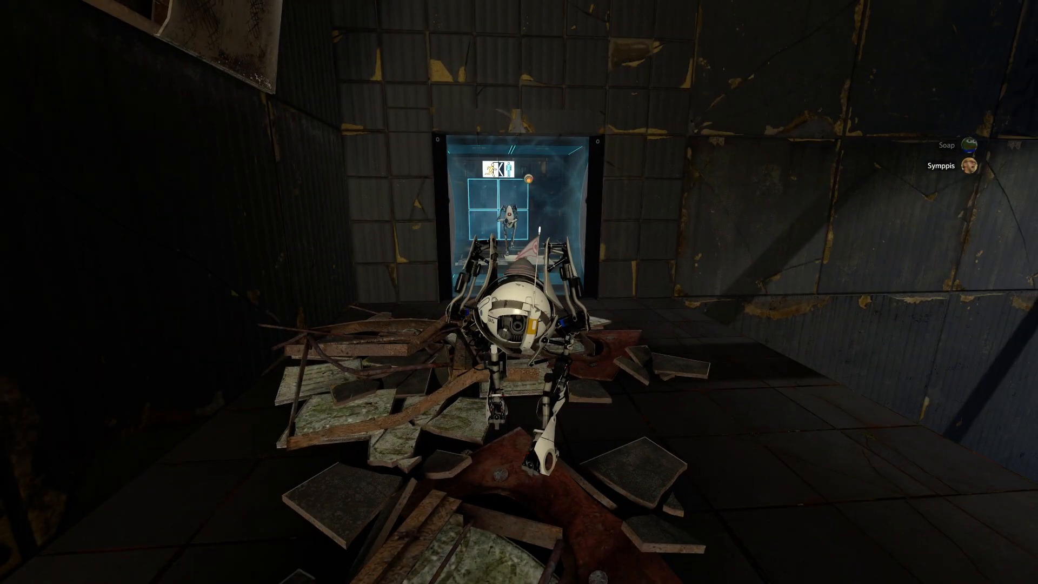